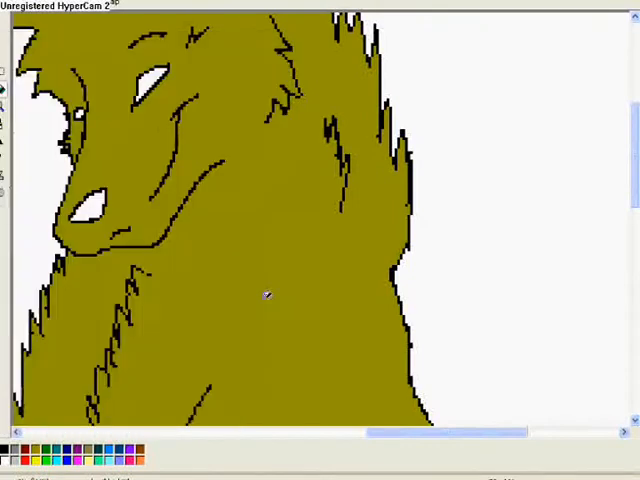
- Scroll right to the second wolf drawing to flood-fill it bright yellow
scroll("right", 3)
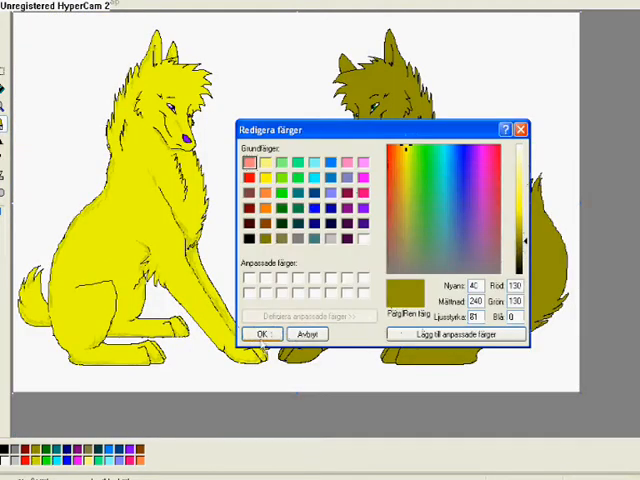
- Confirm the colour in Edit Colors and move down to the olive wolf's eye for the green fill
left_click(262, 332)
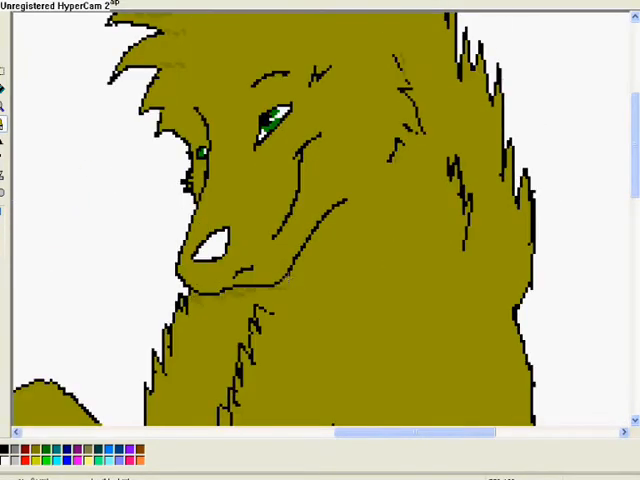
scroll("down", 3)
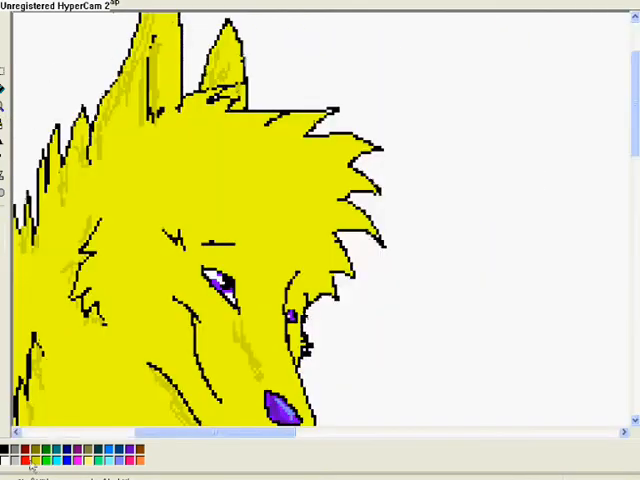
- Open Edit Colors from a palette swatch and dismiss it without changing the colour
double_click(44, 456)
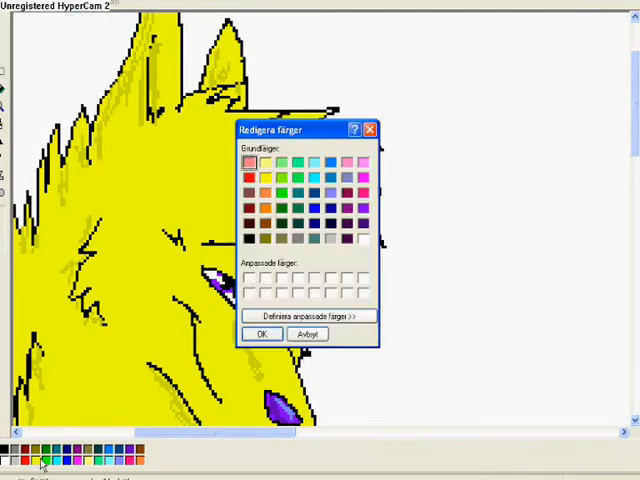
left_click(262, 332)
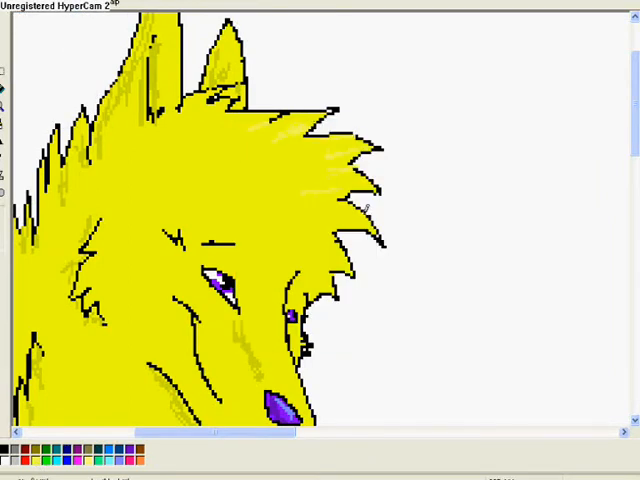